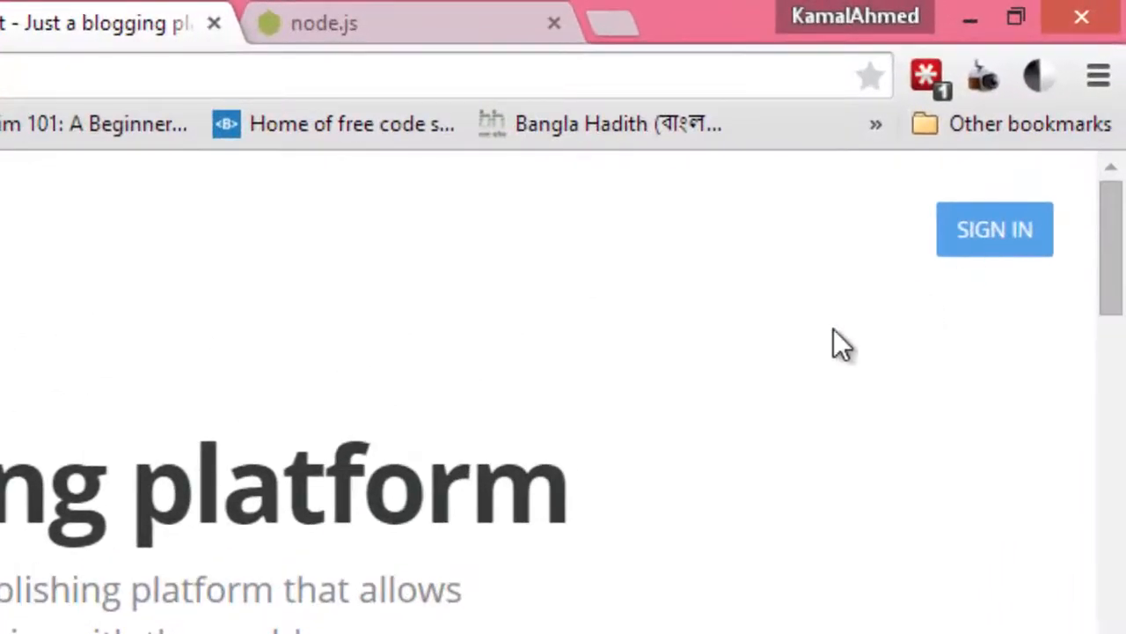
Sign in to the ghost.org account with the saved credentials to reach its dashboard
left_click(995, 229)
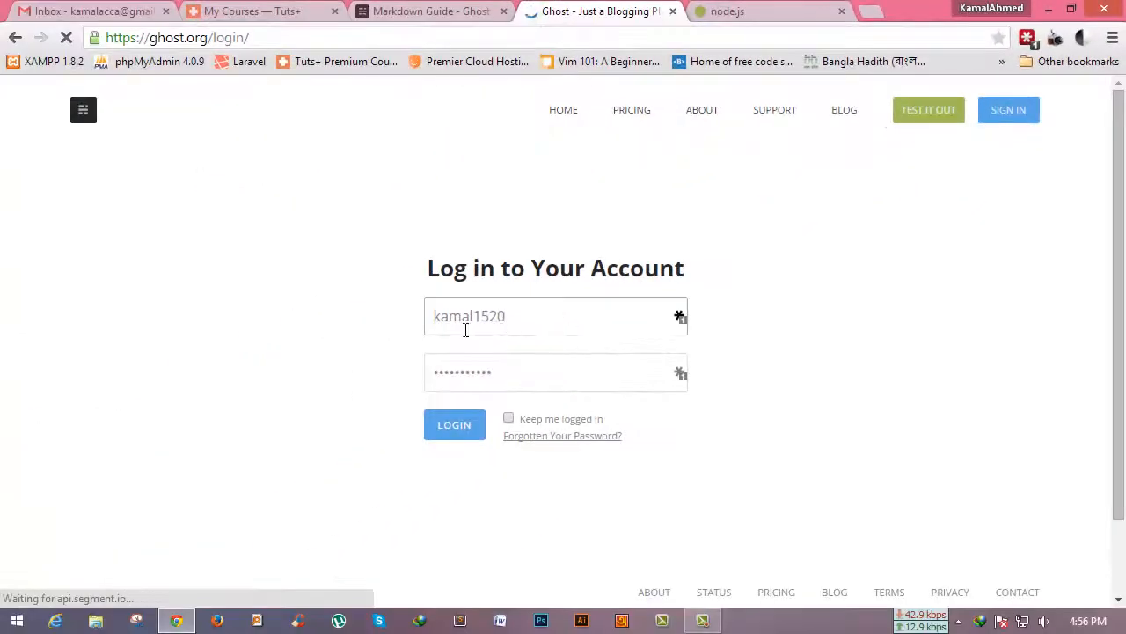
left_click(454, 424)
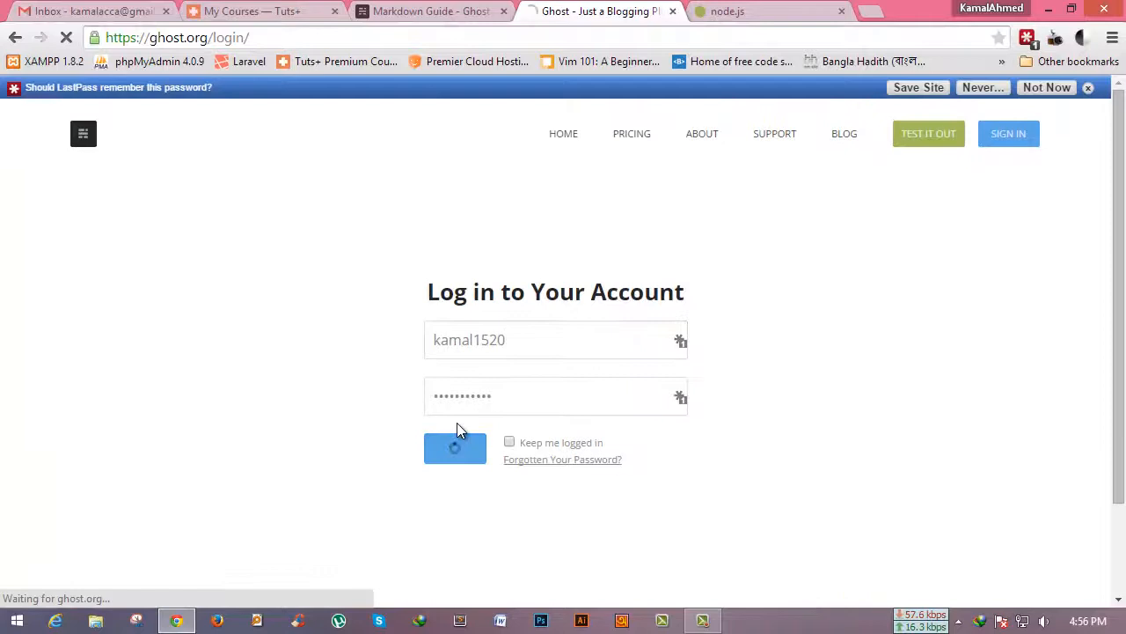
left_click(454, 449)
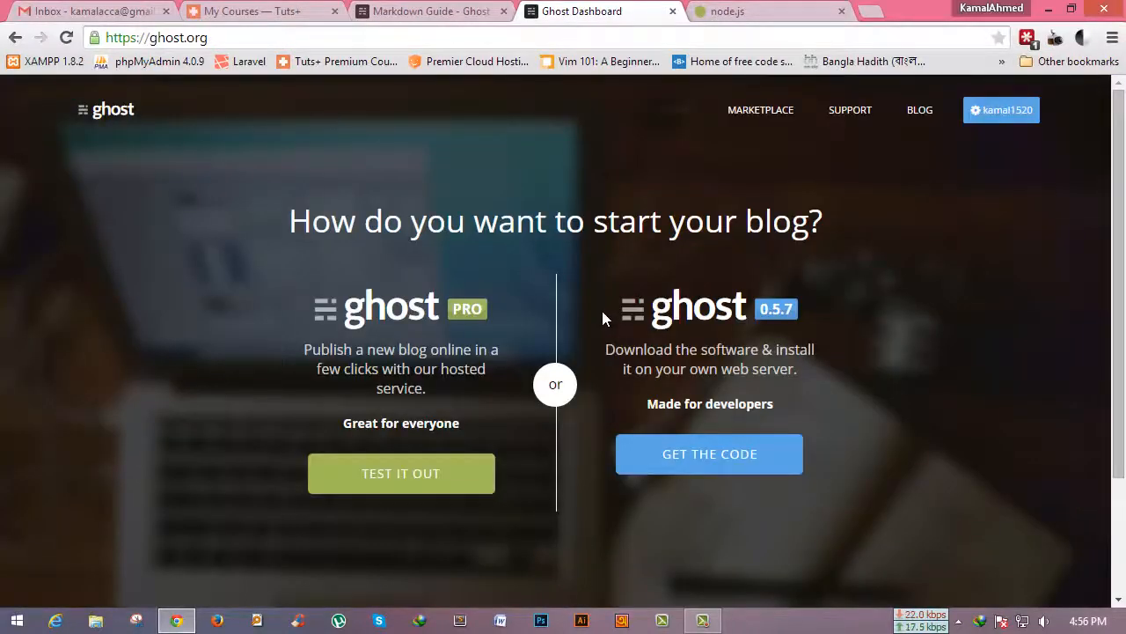
mouse_move(419, 326)
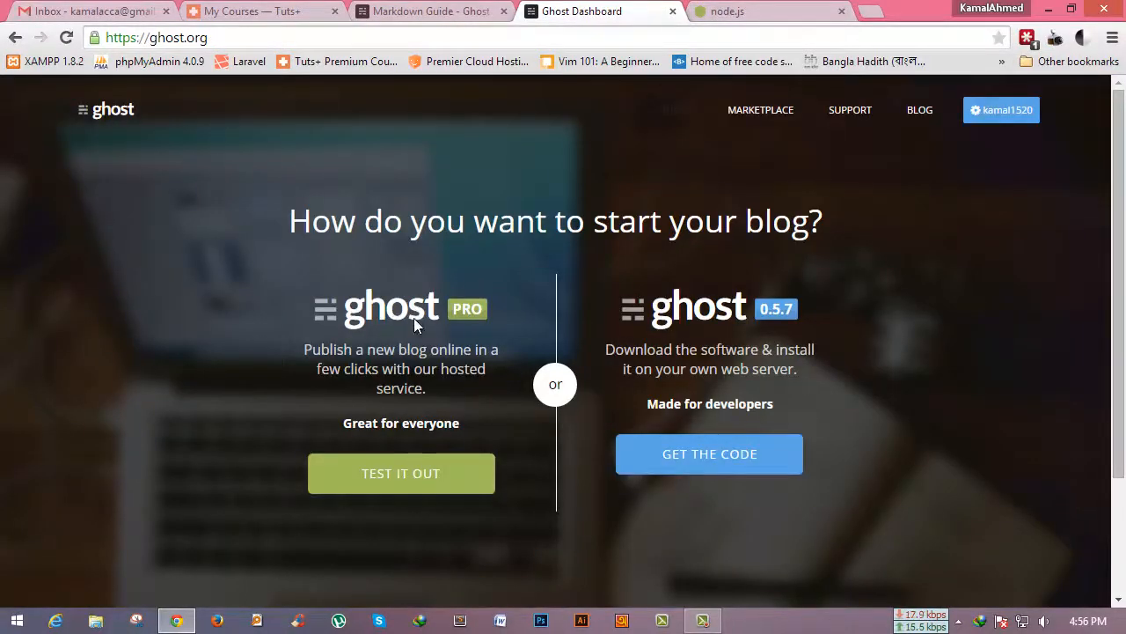
mouse_move(431, 324)
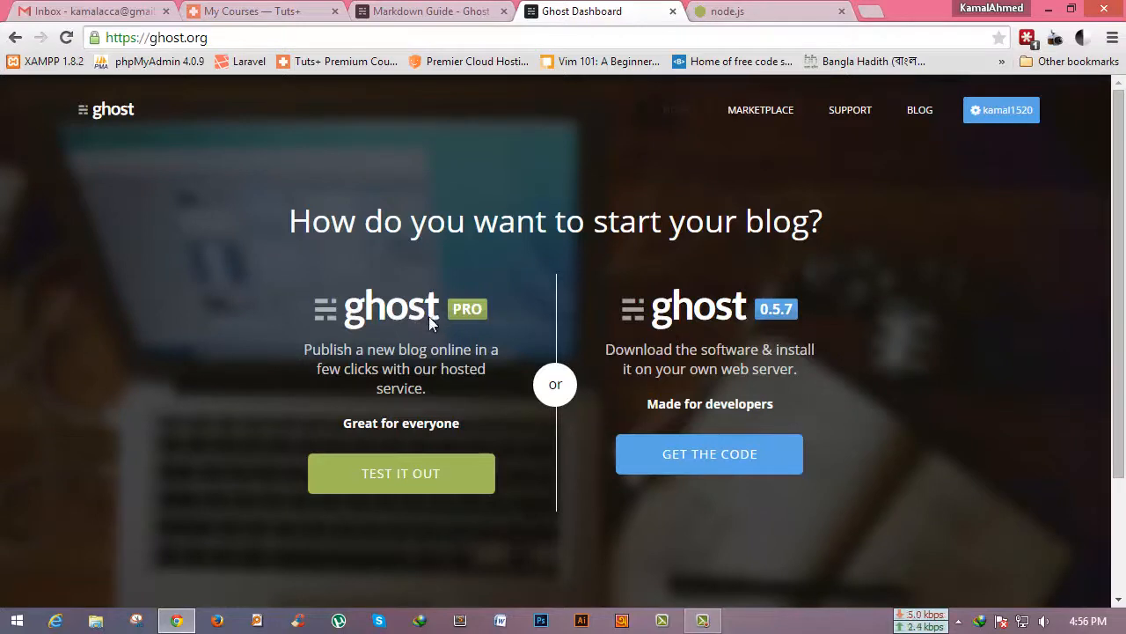
mouse_move(401, 348)
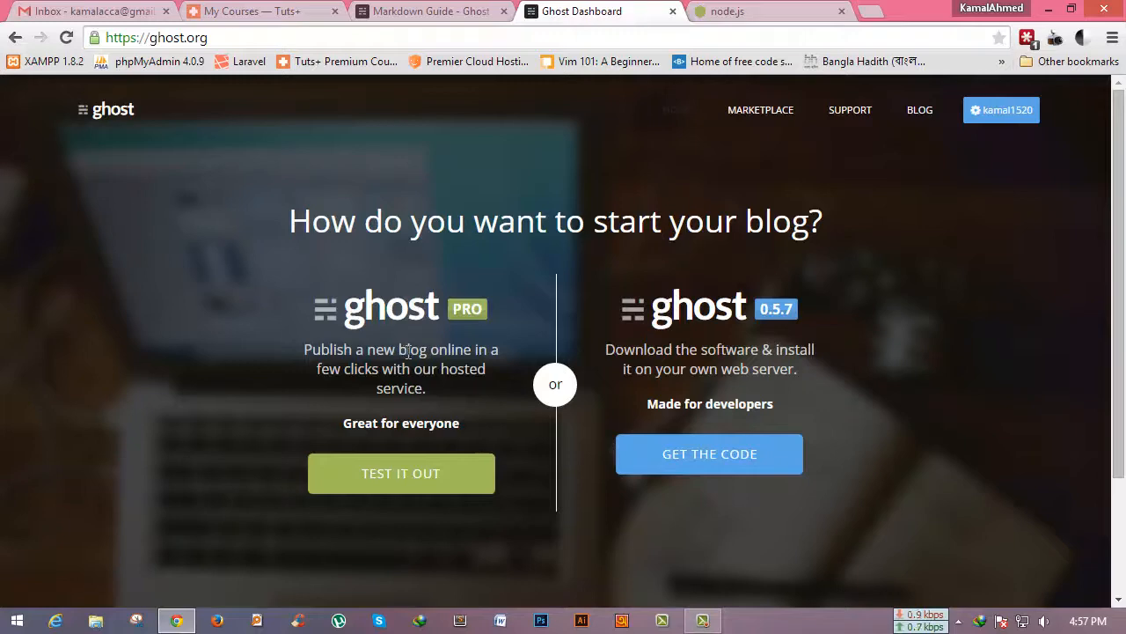
mouse_move(709, 454)
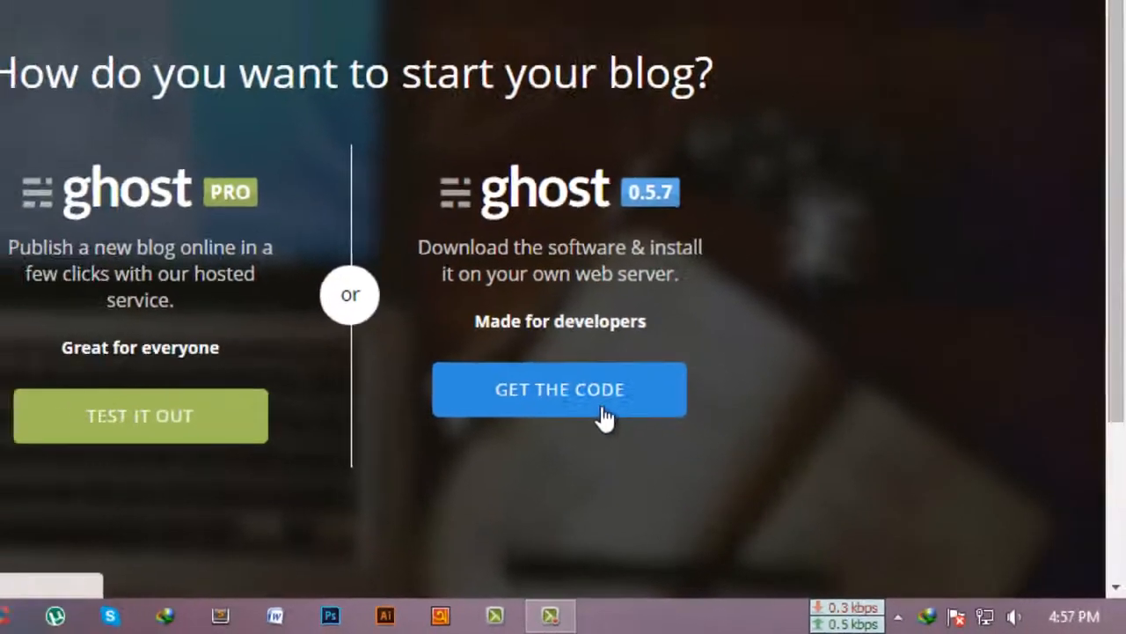
Start the Ghost 0.5.7 zip download from Get the Code, then cancel it in the IDM dialog
left_click(560, 389)
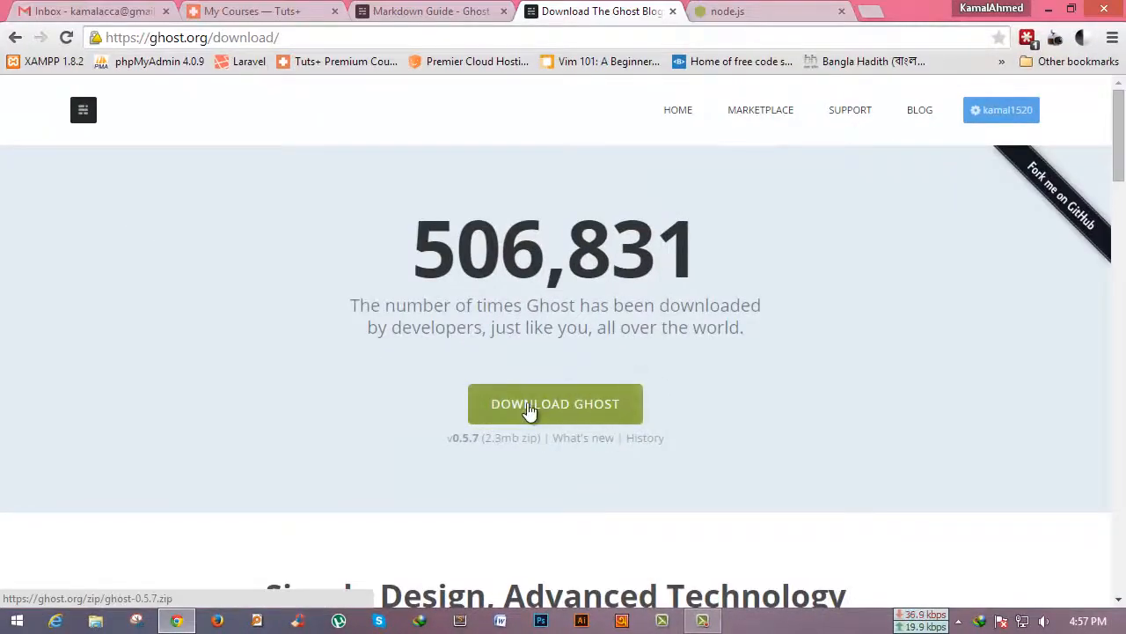
left_click(556, 403)
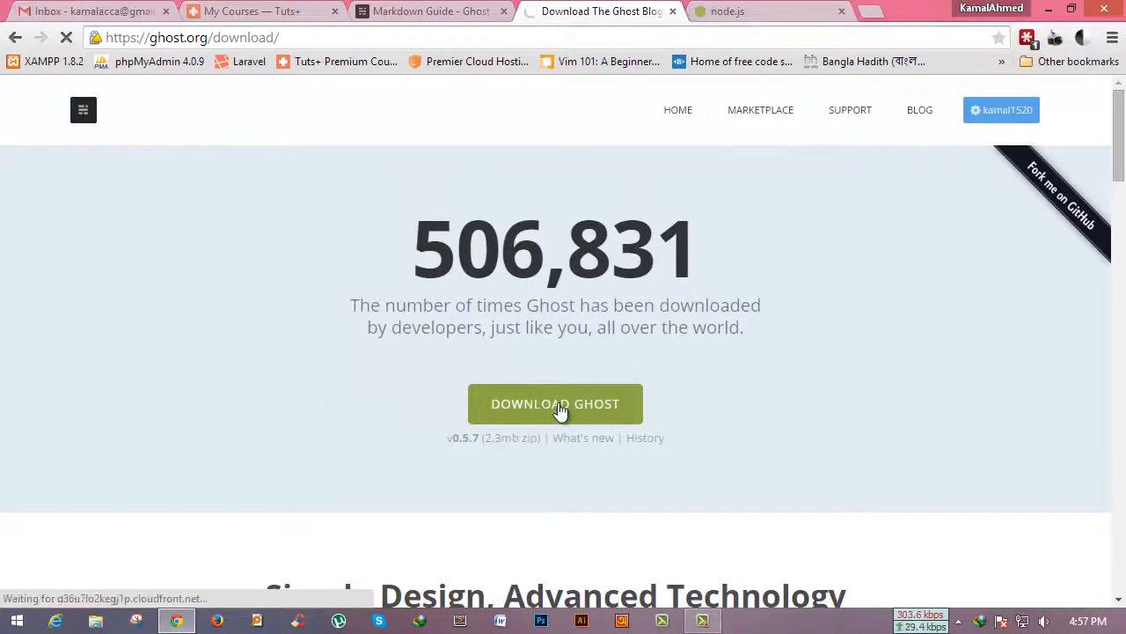
left_click(554, 403)
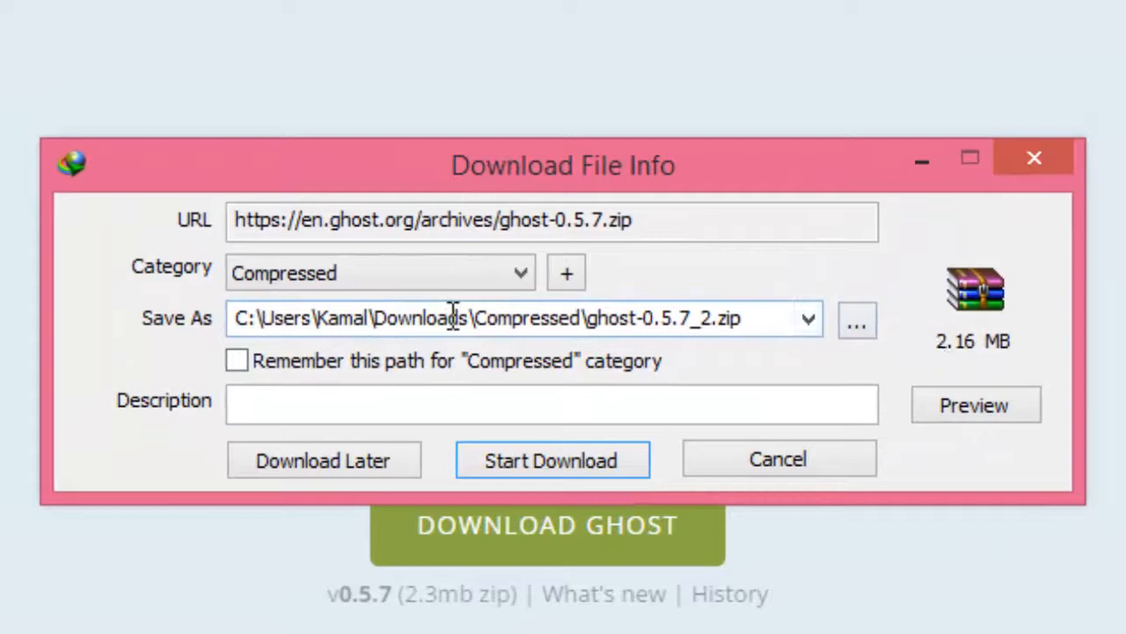
mouse_move(655, 355)
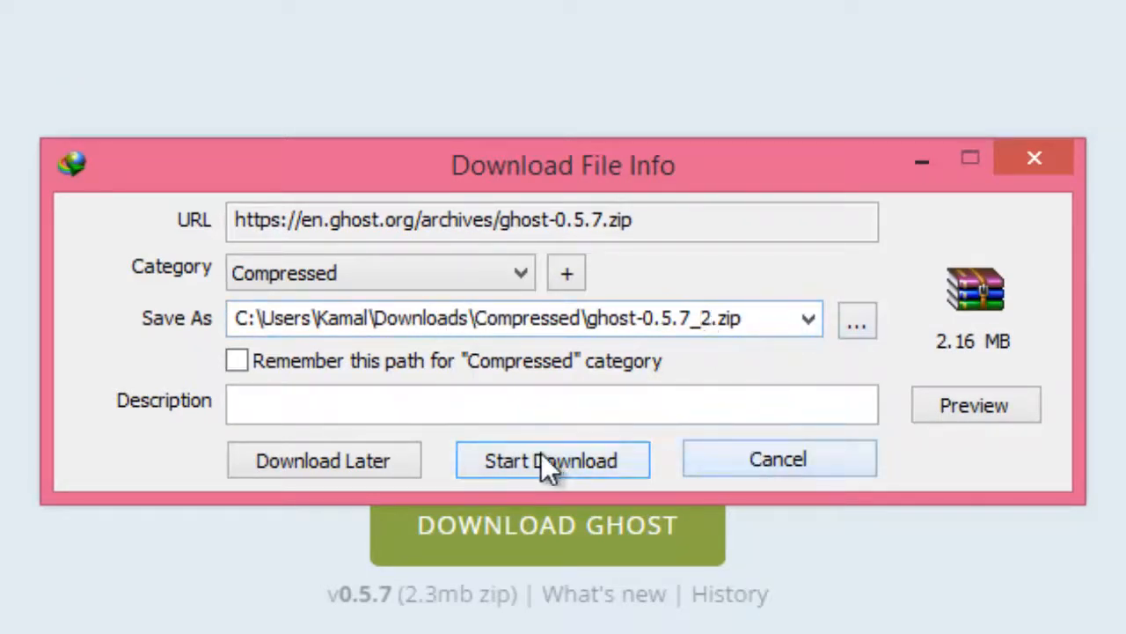
mouse_move(772, 454)
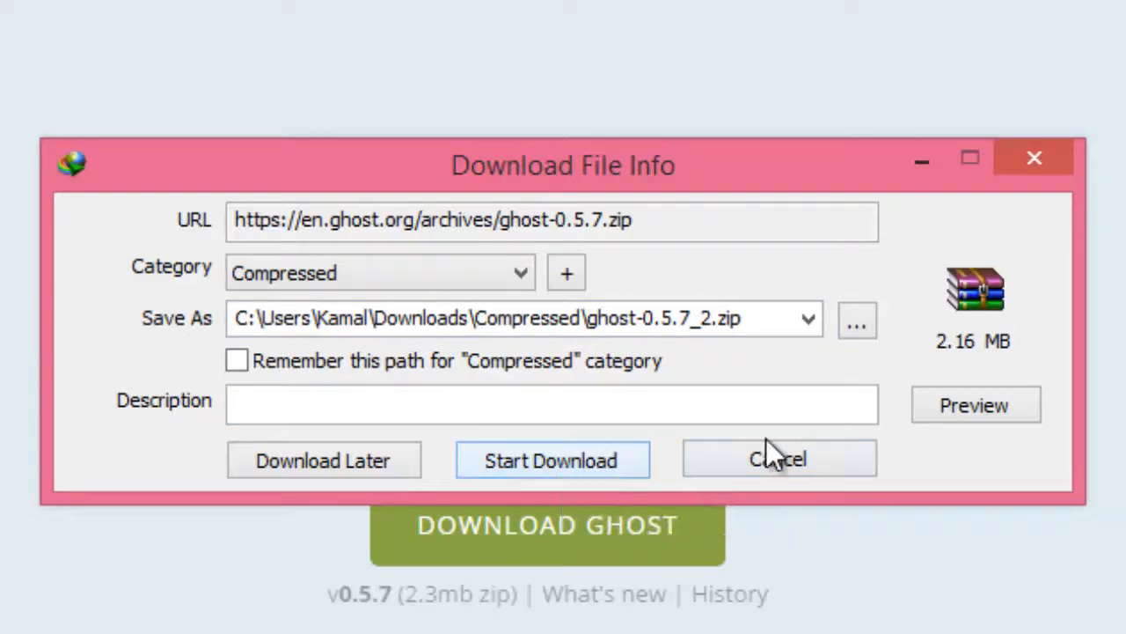
left_click(778, 458)
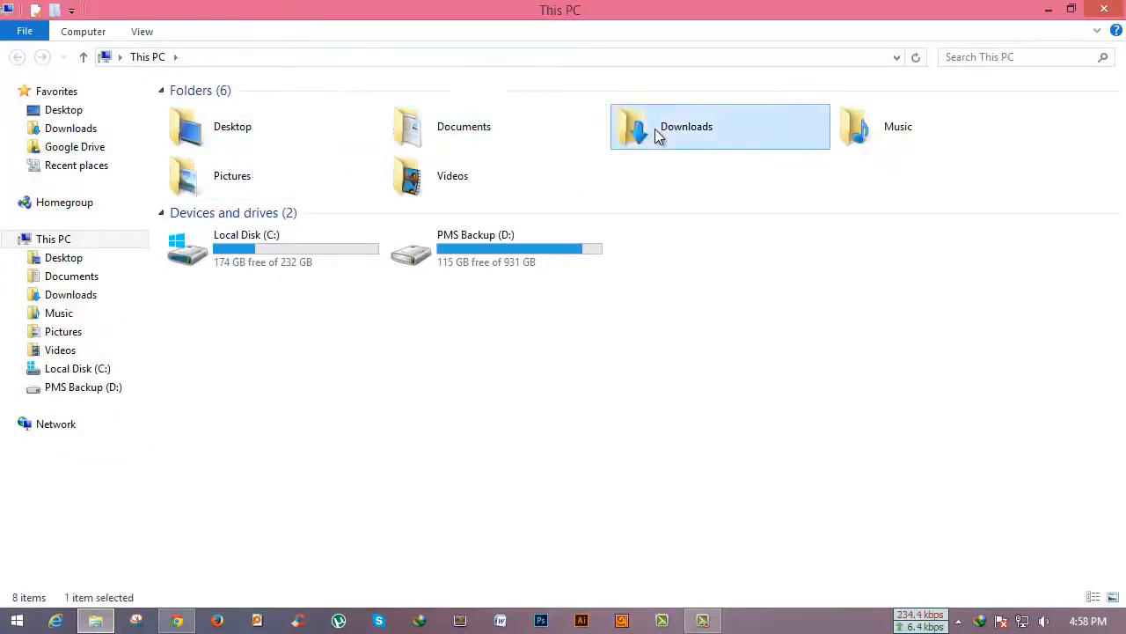
Check the ghost-0.5.7 zip in Downloads\Compressed, then launch node-v0.10.35-x64 from Downloads\Programs
double_click(718, 127)
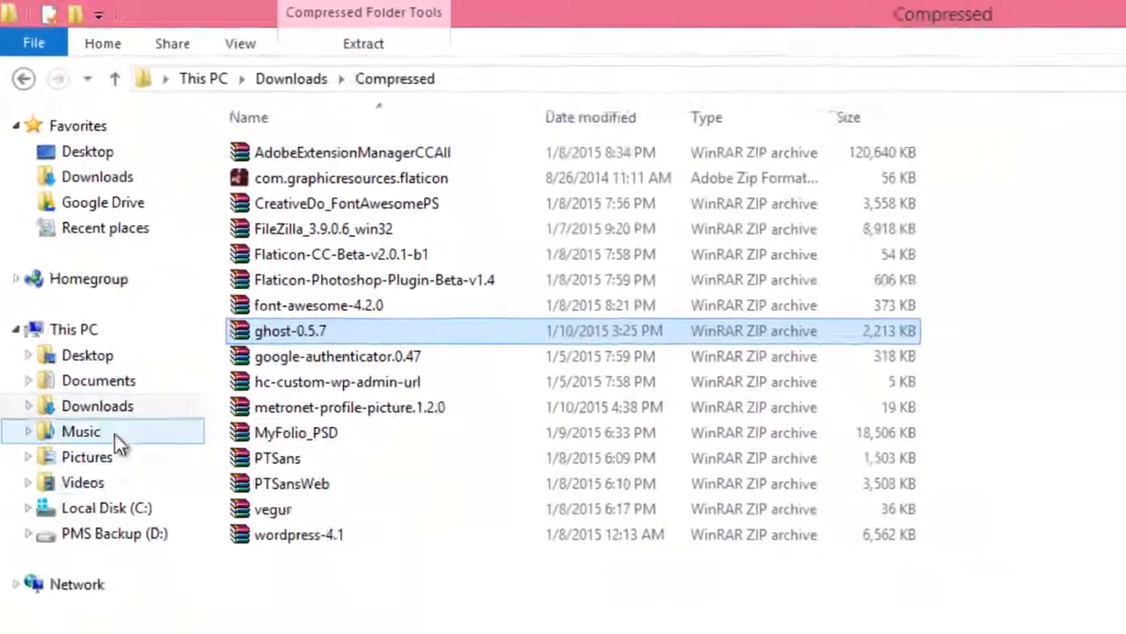
left_click(143, 78)
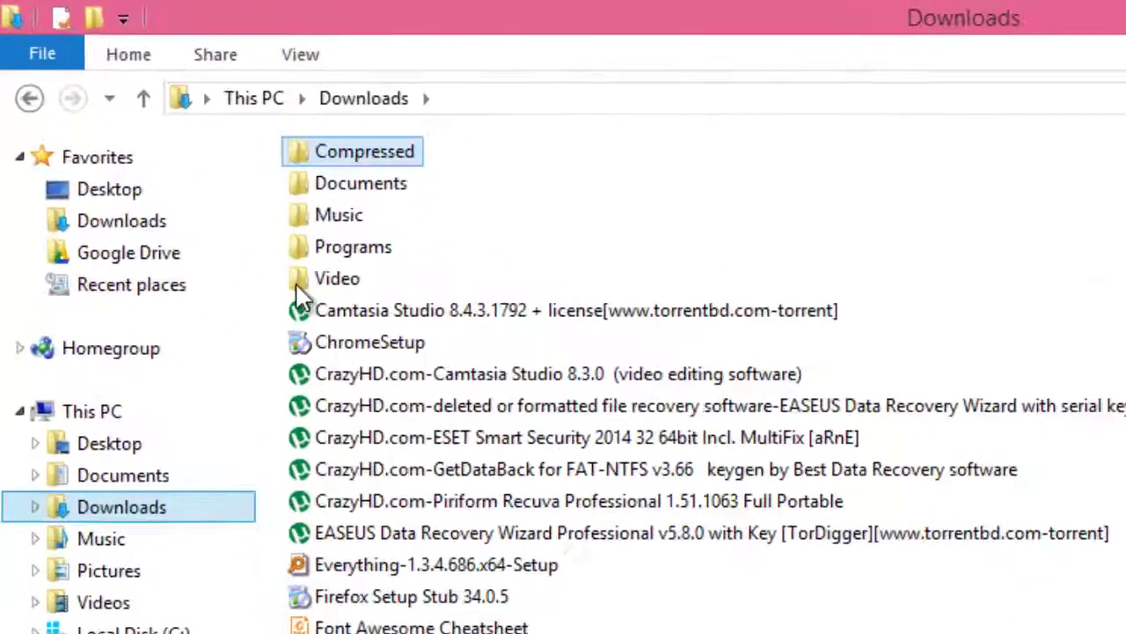
double_click(352, 246)
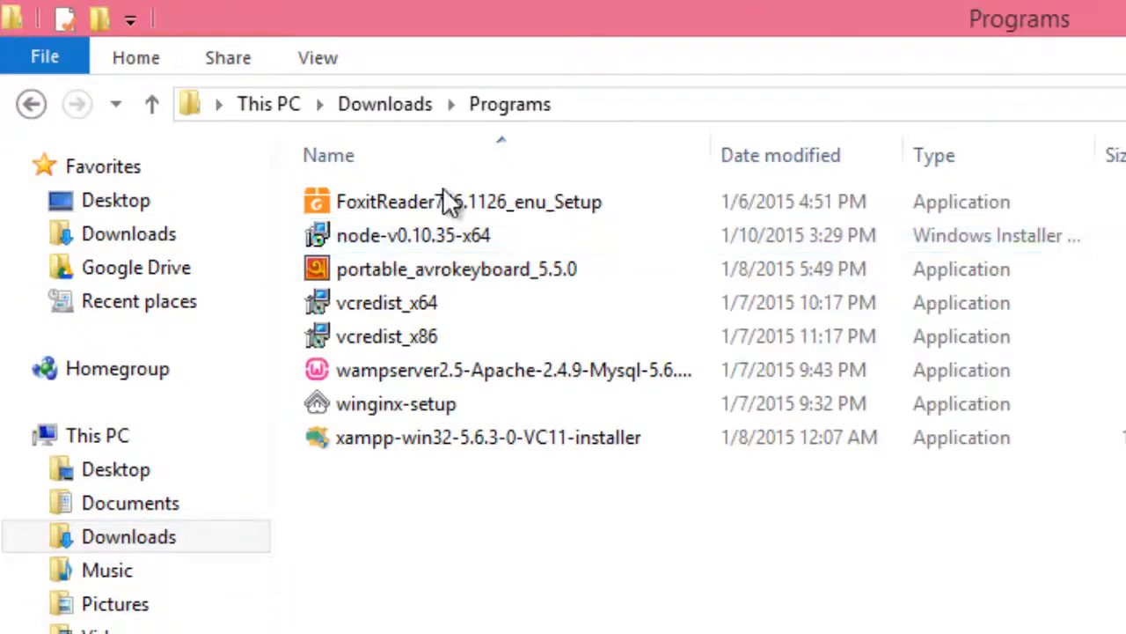
left_click(388, 302)
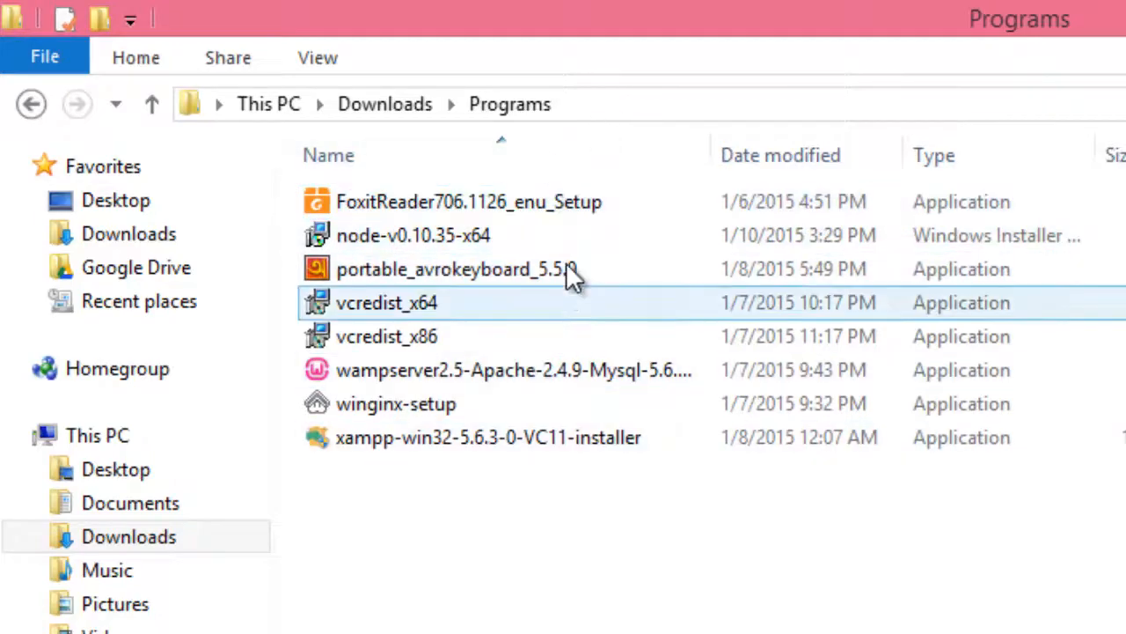
mouse_move(401, 313)
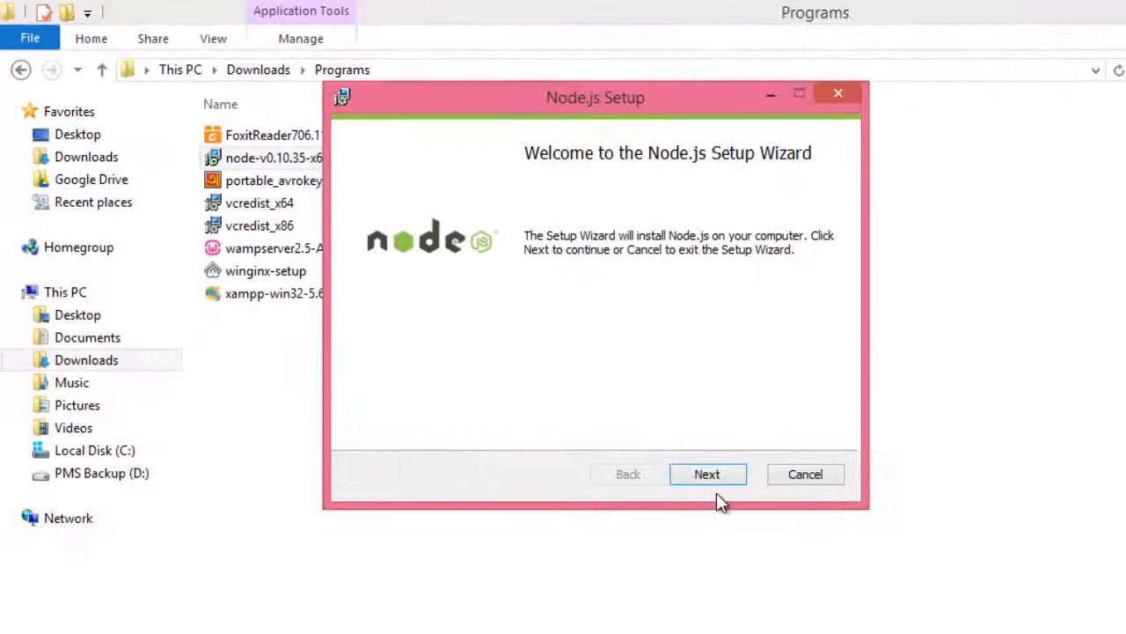
Run Node.js Setup through license acceptance and default features to a finished install
left_click(707, 473)
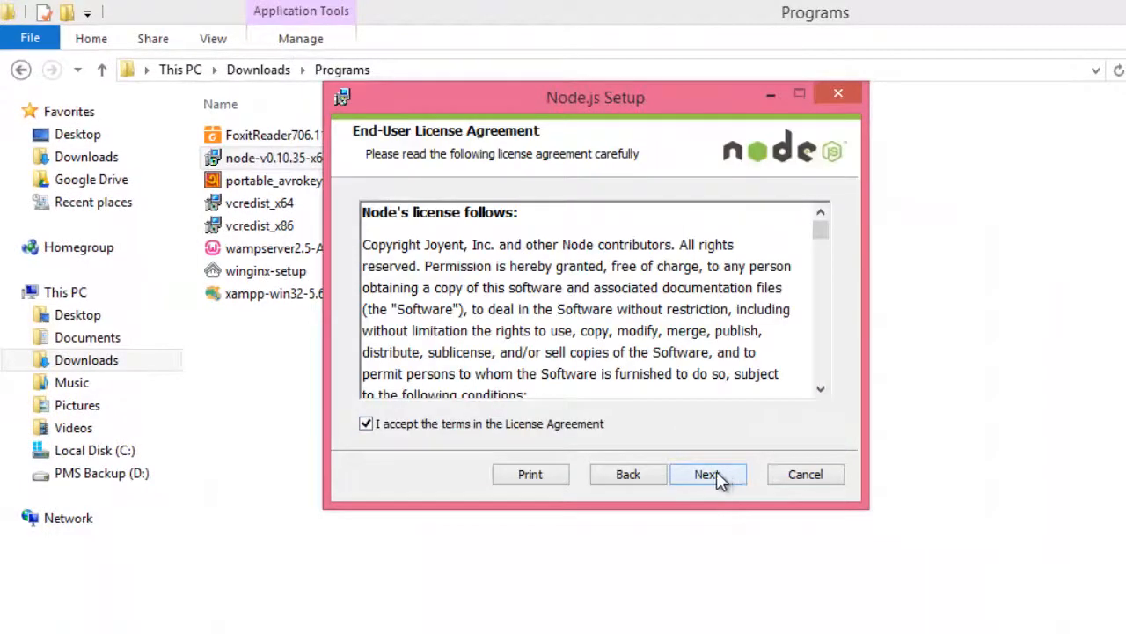
left_click(707, 474)
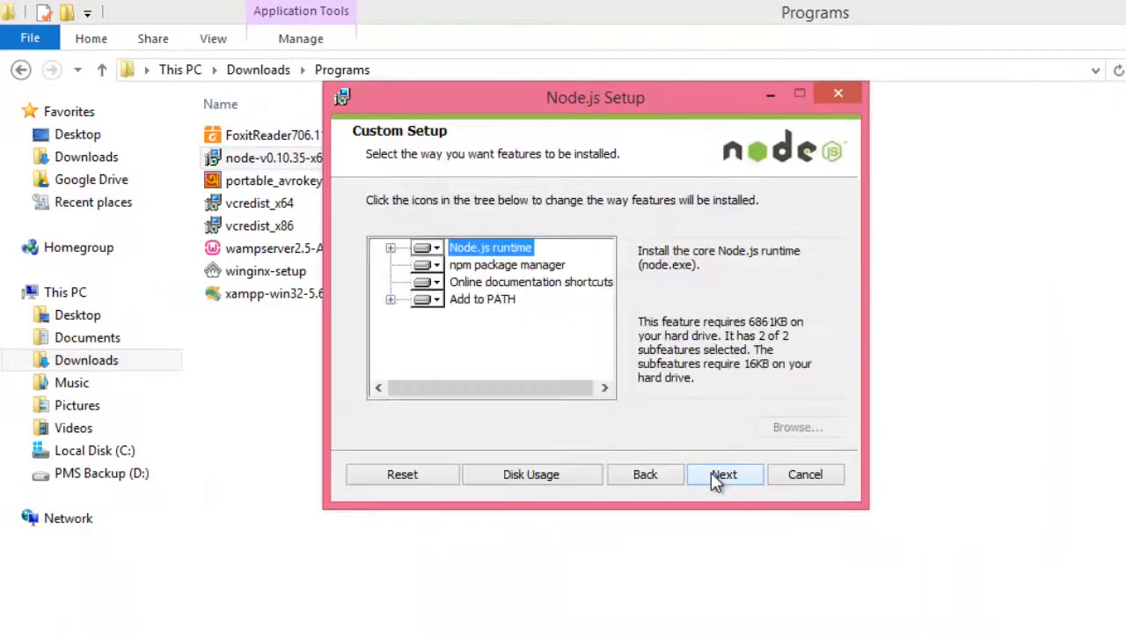
left_click(725, 474)
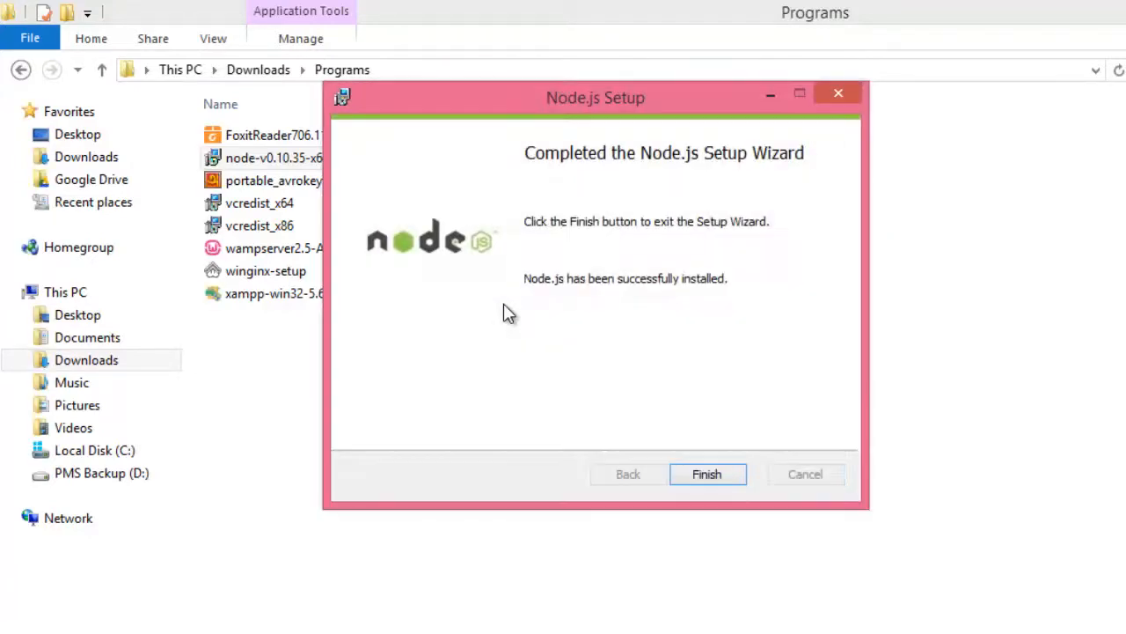
left_click(708, 473)
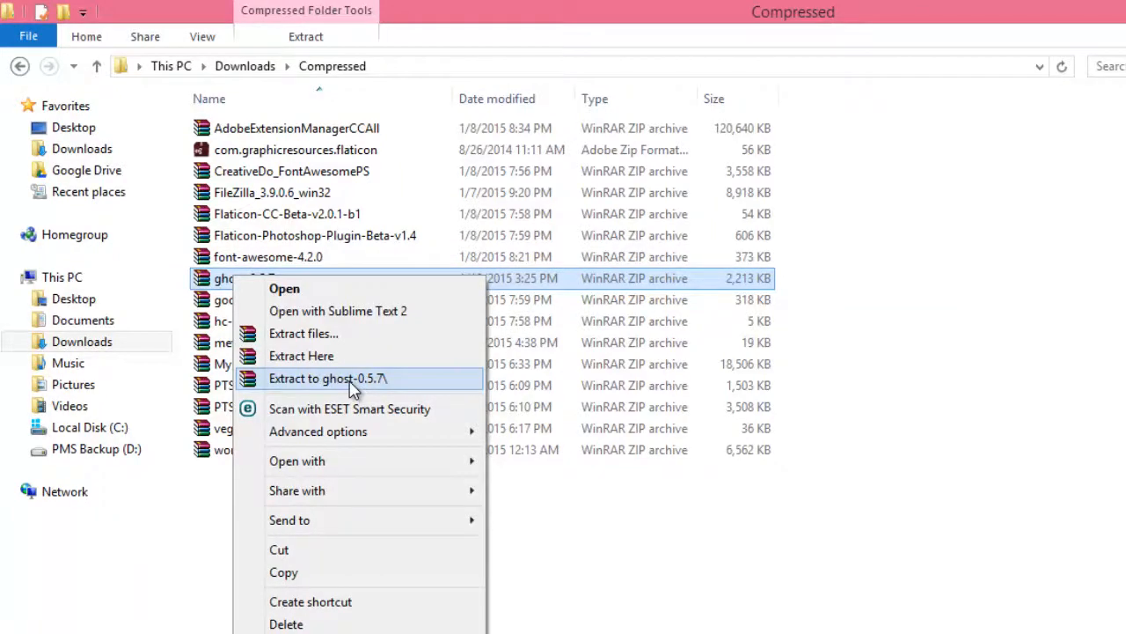
Extract the ghost-0.5.7 archive into its own folder before locating the Node.js apps
left_click(328, 377)
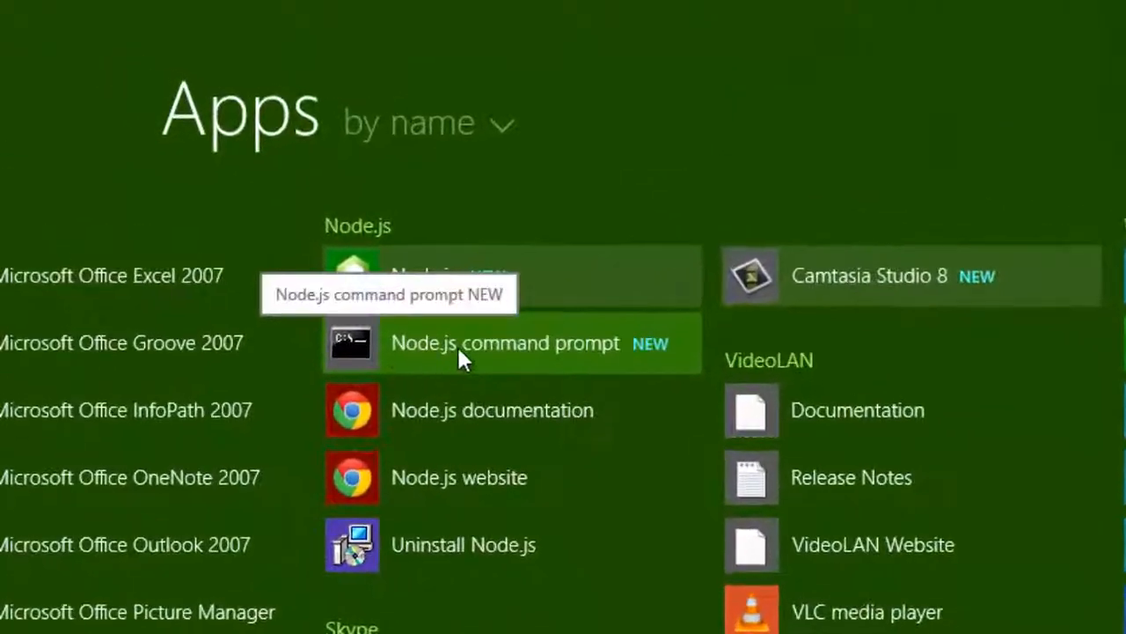
In the Node.js command prompt, cd into the pasted ghost-0.5.7 path and run npm install --production
left_click(504, 342)
type("c")
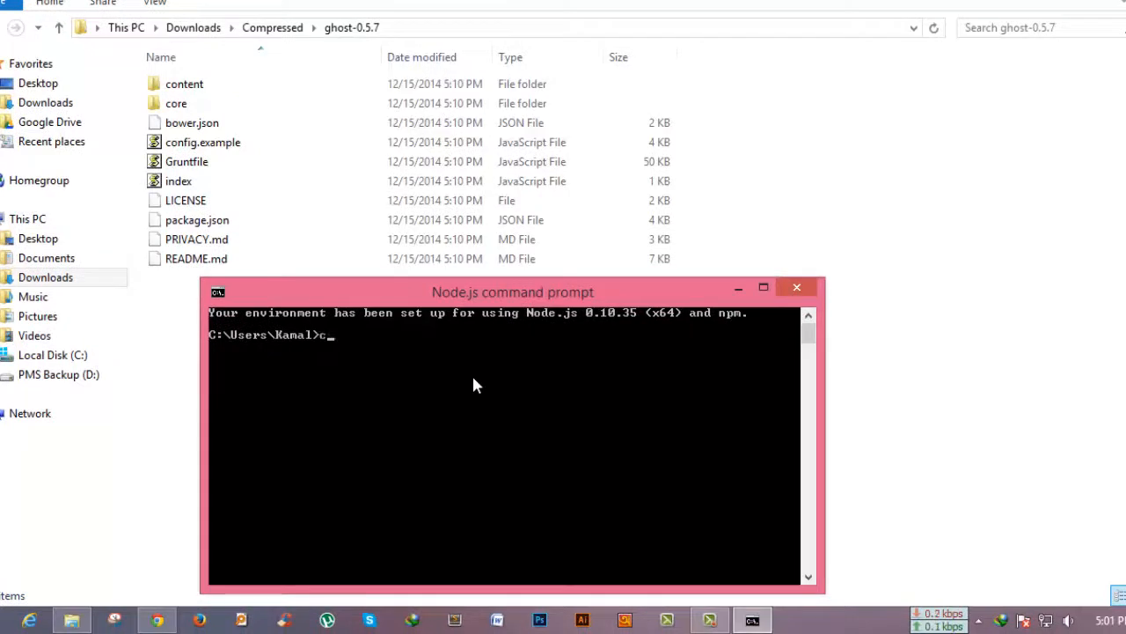
type("d")
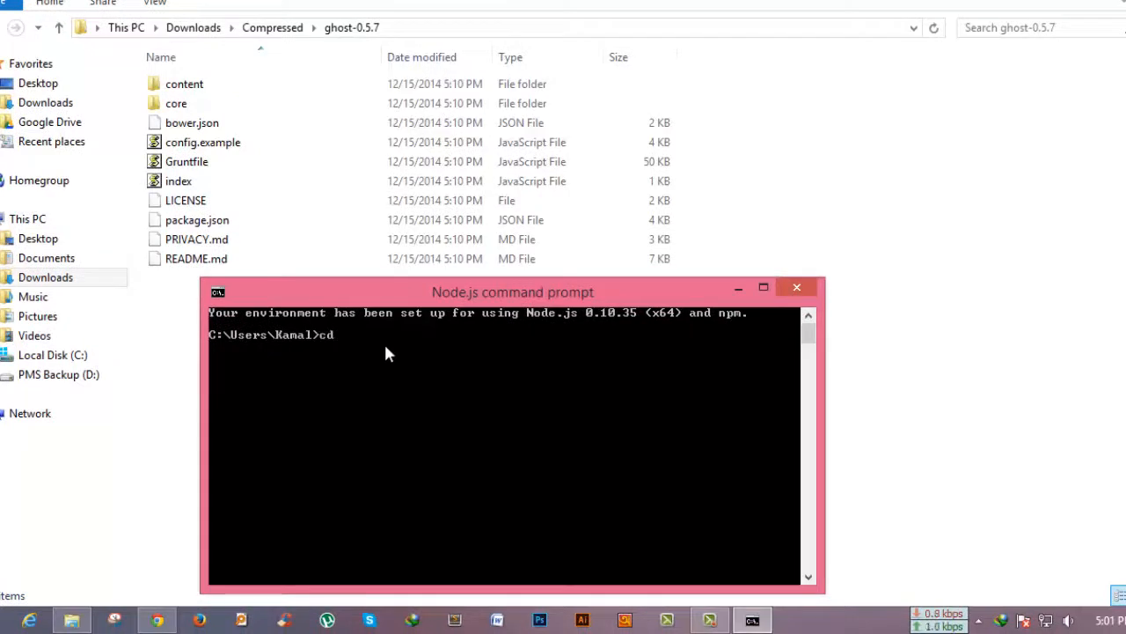
right_click(387, 352)
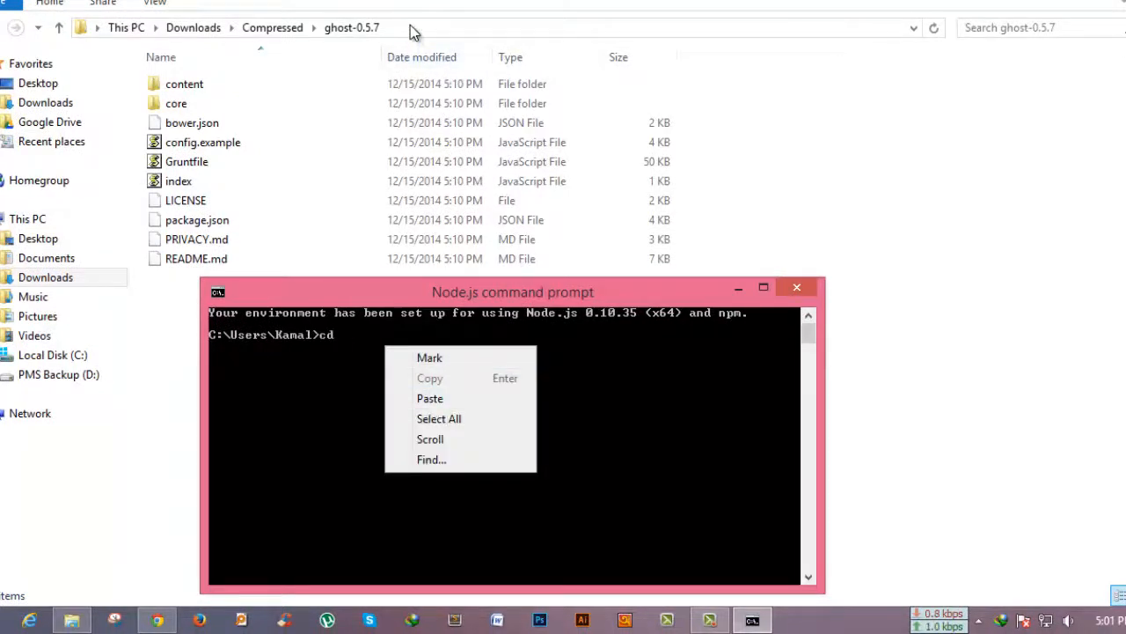
left_click(430, 398)
type("npm install --production")
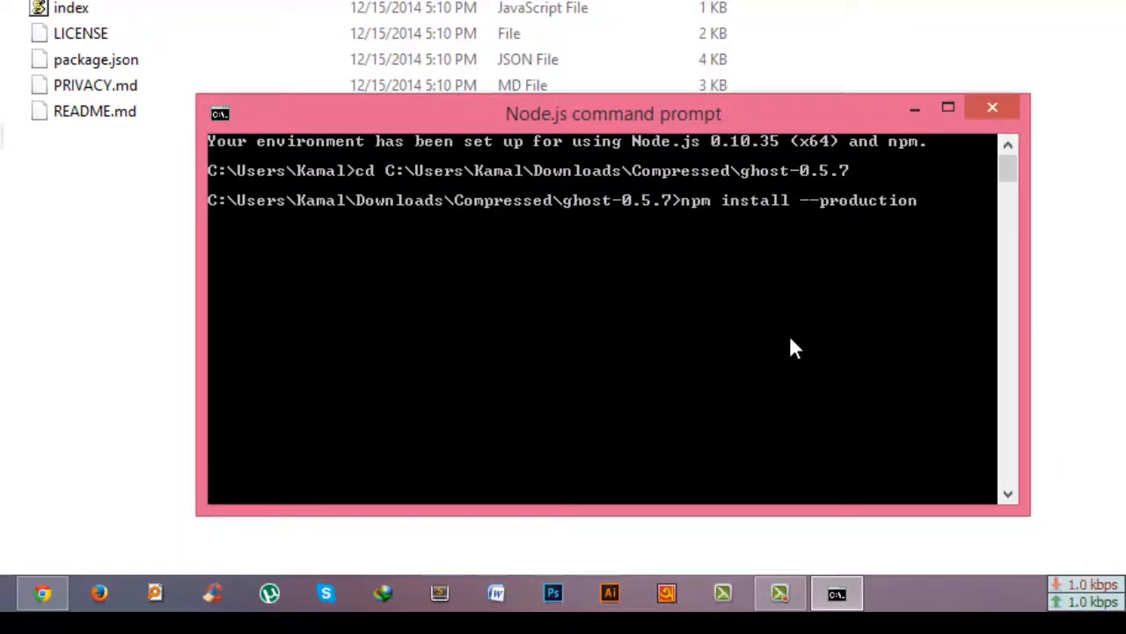
key("Return")
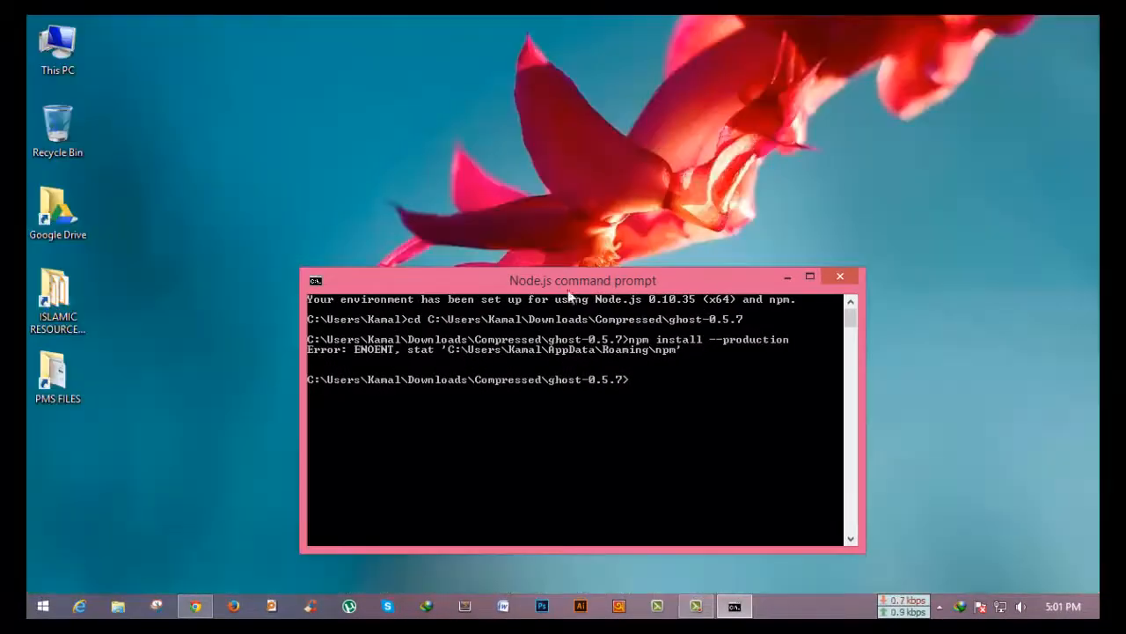
mouse_move(616, 359)
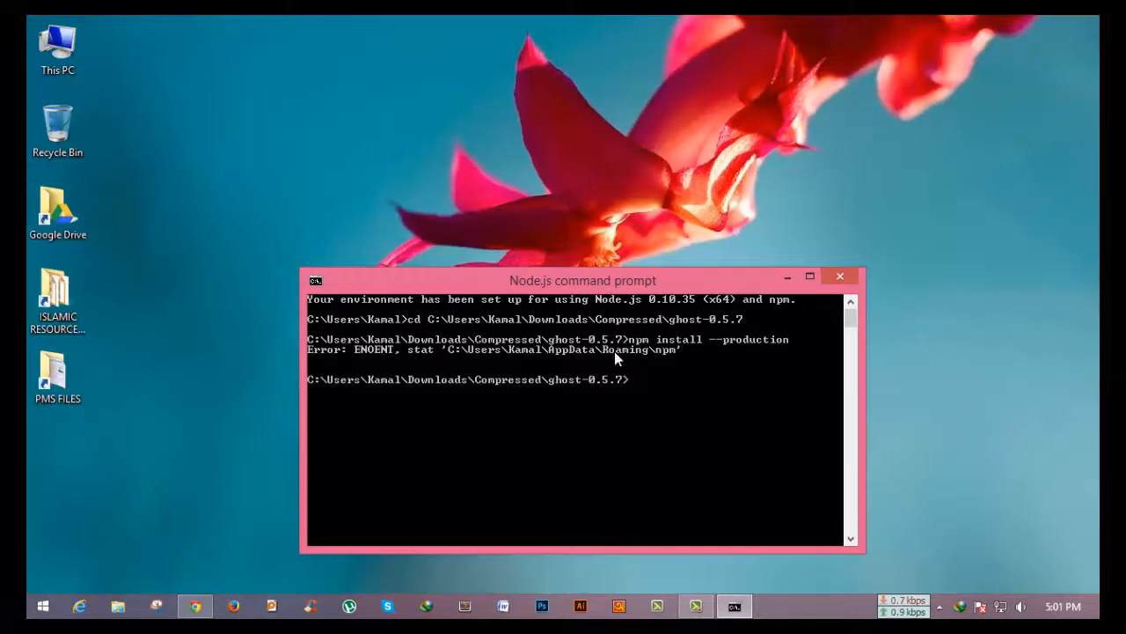
mouse_move(468, 362)
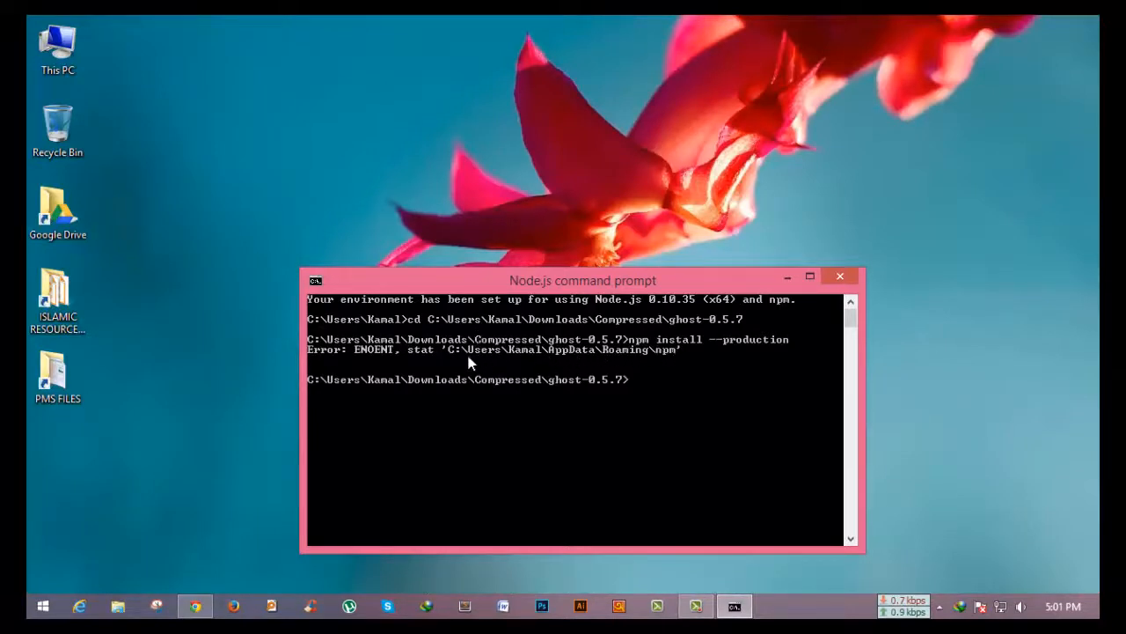
mouse_move(660, 359)
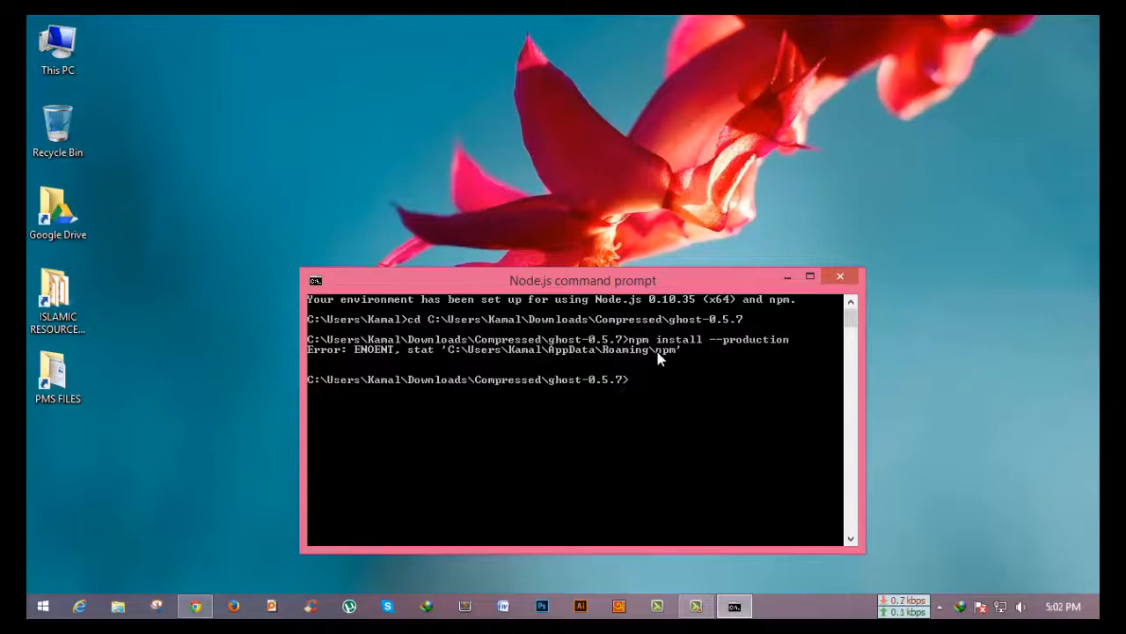
Navigate File Explorer to C:\Users\<user>\AppData\Roaming so the npm folder issue resolves
left_click(116, 605)
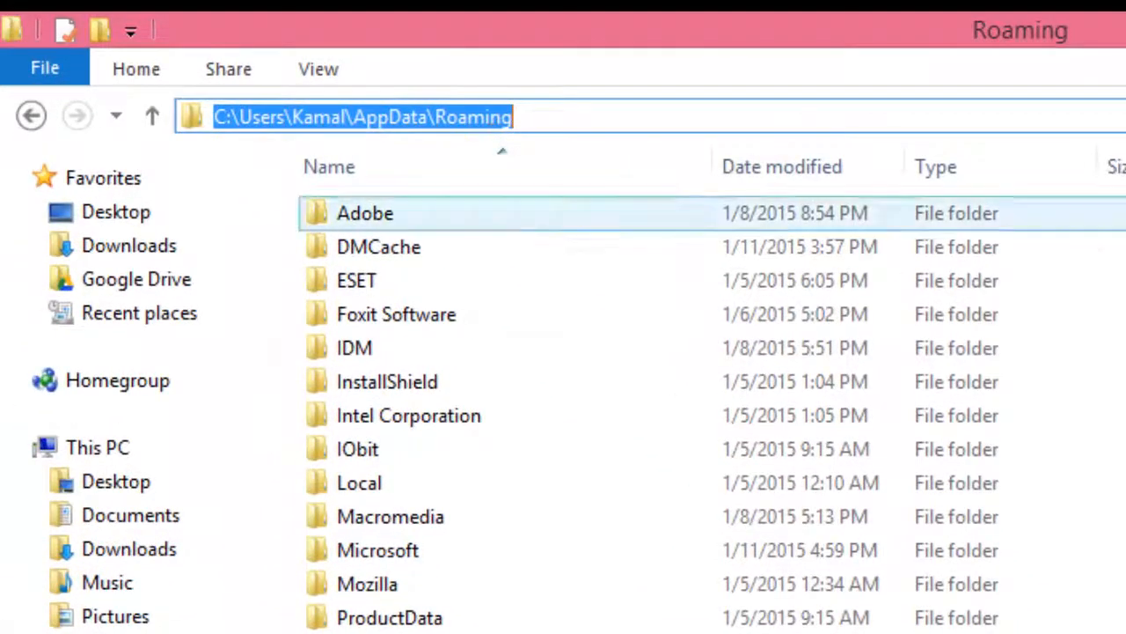
left_click(749, 605)
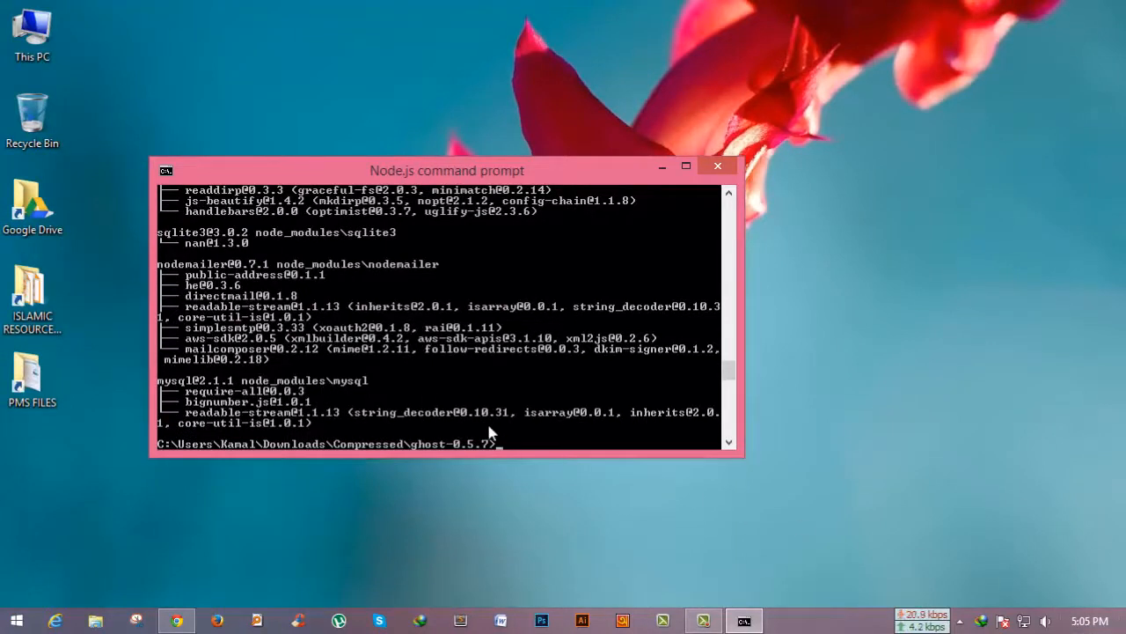
mouse_move(532, 437)
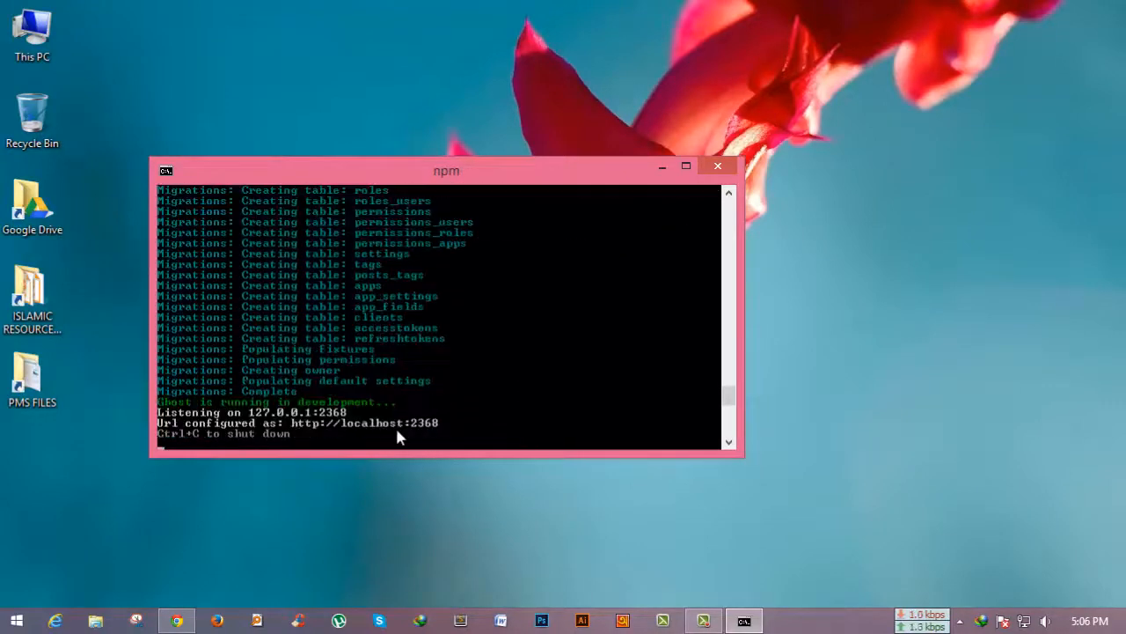
mouse_move(299, 433)
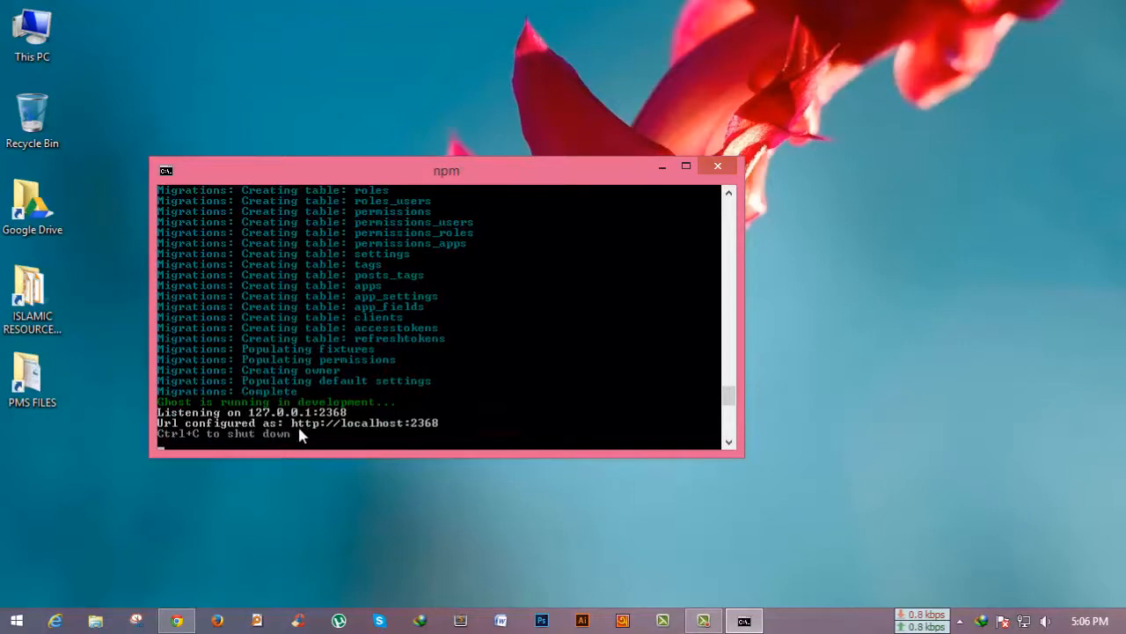
mouse_move(310, 429)
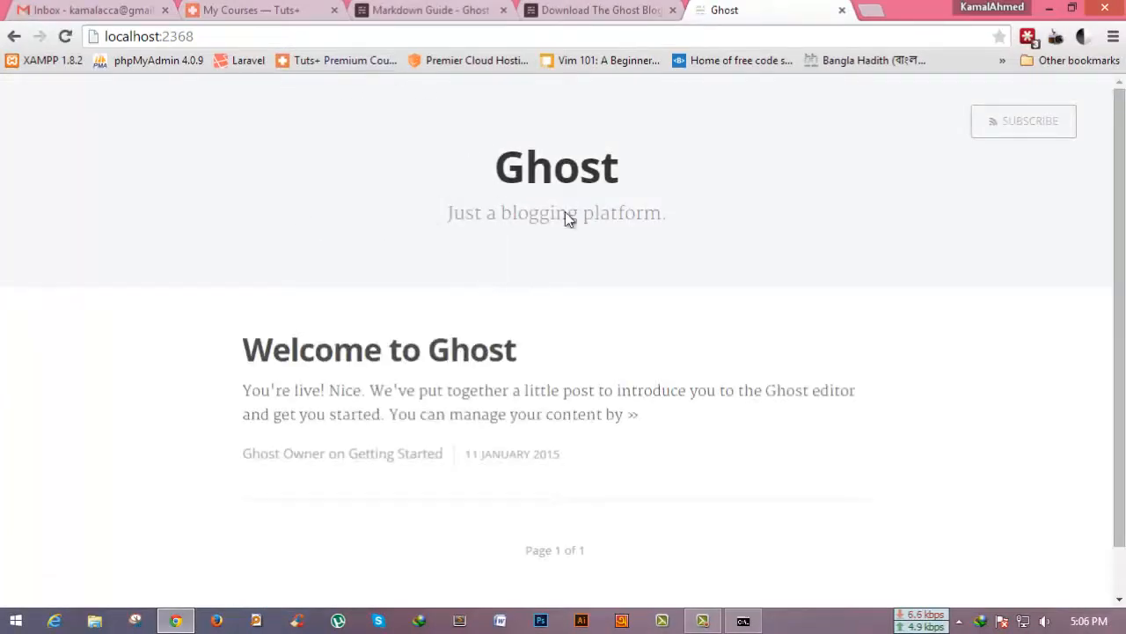
mouse_move(497, 204)
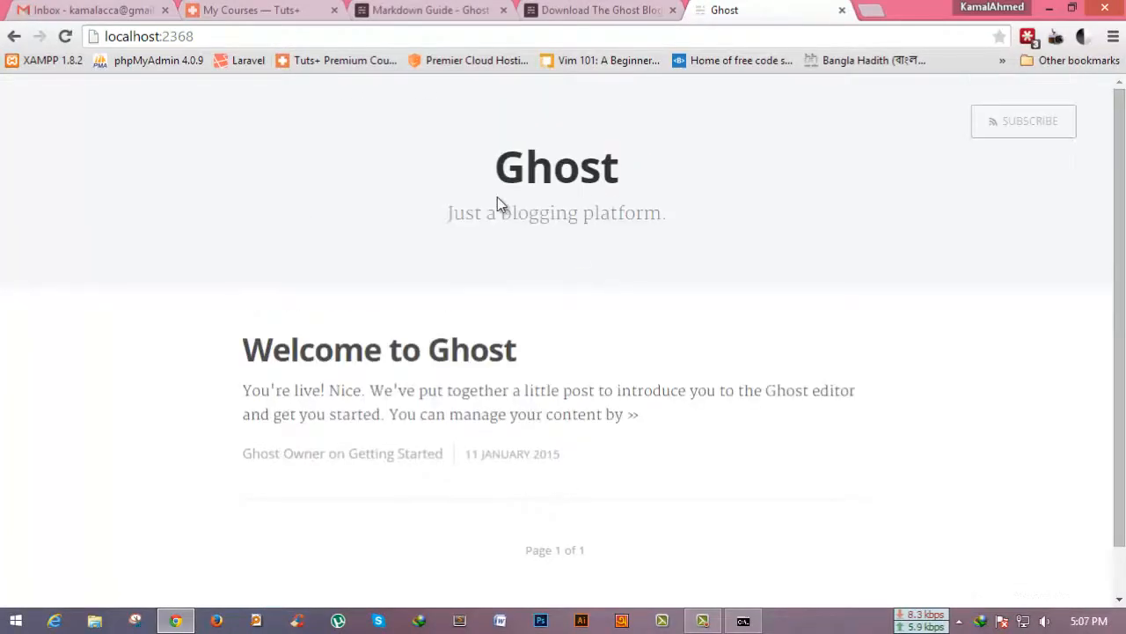
mouse_move(523, 240)
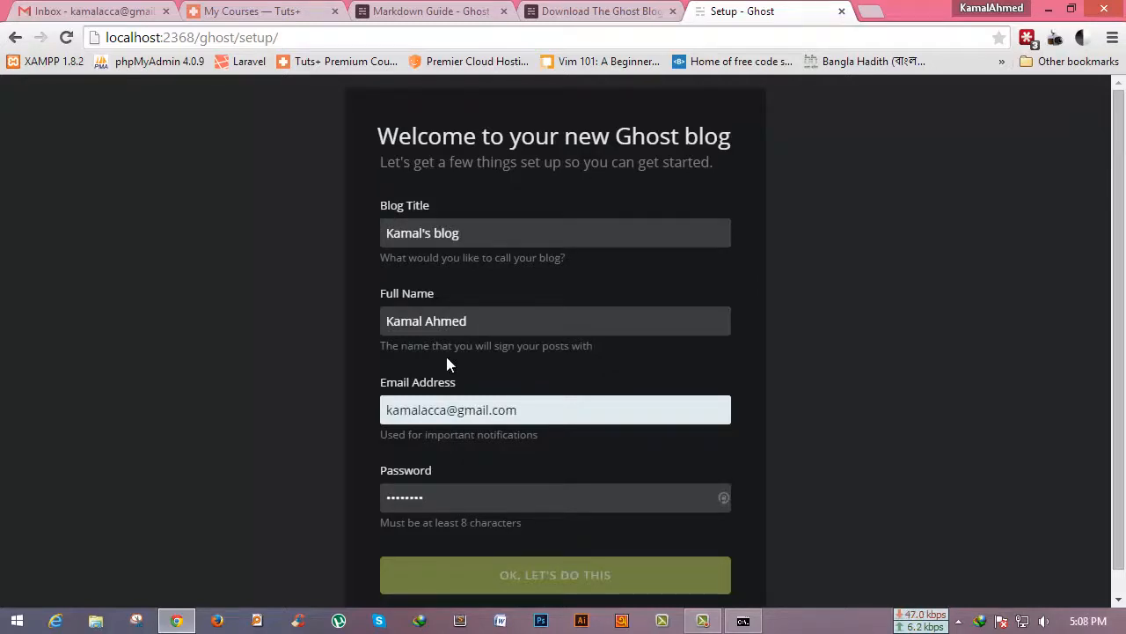
Submit the blog setup, dismiss the e-mail notice, start a new post and return to the content list
left_click(556, 573)
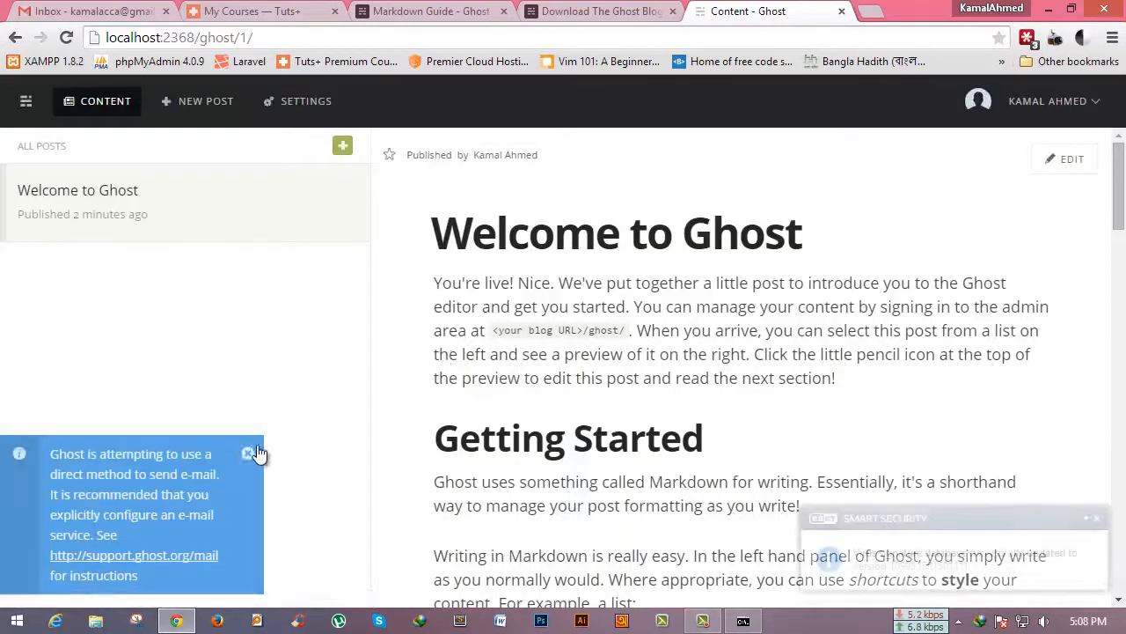
left_click(250, 454)
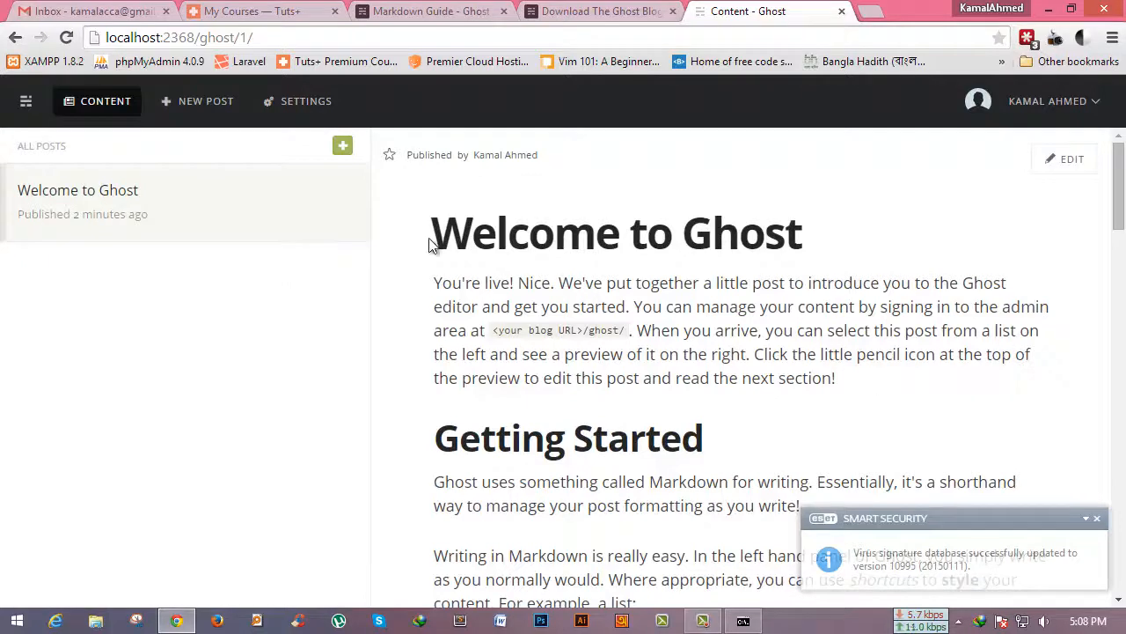
mouse_move(197, 100)
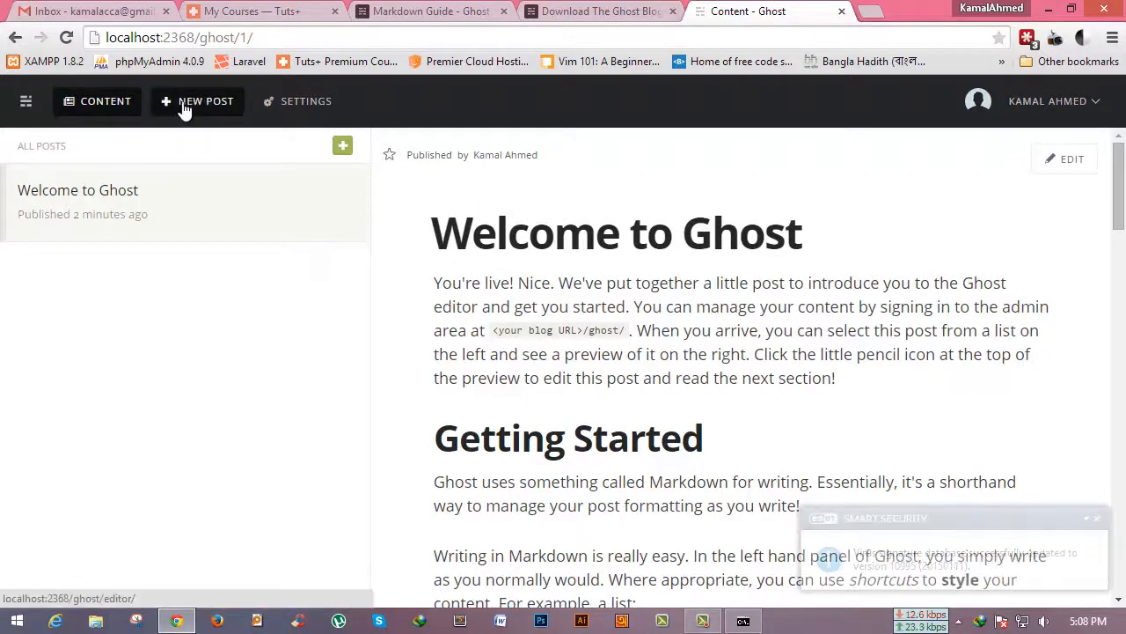
left_click(204, 100)
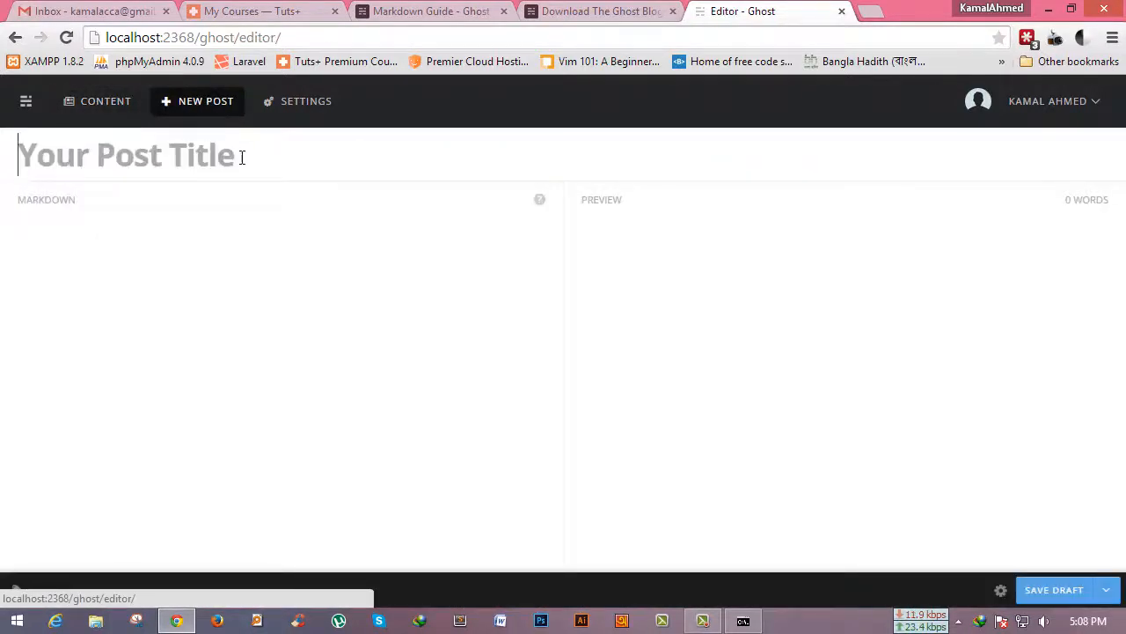
left_click(106, 101)
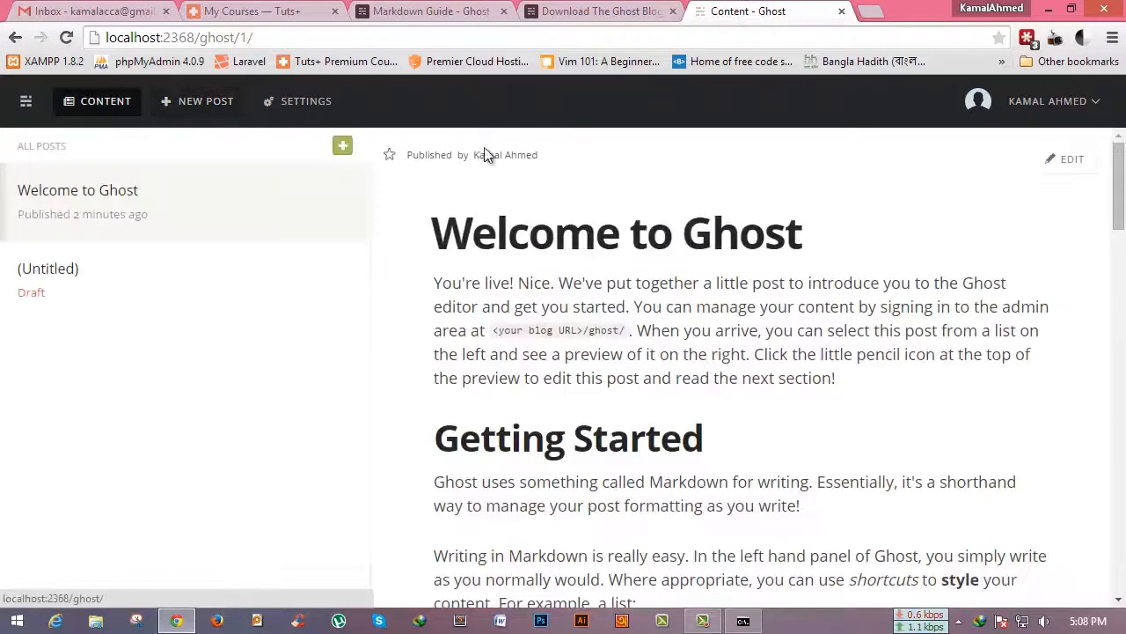
mouse_move(570, 302)
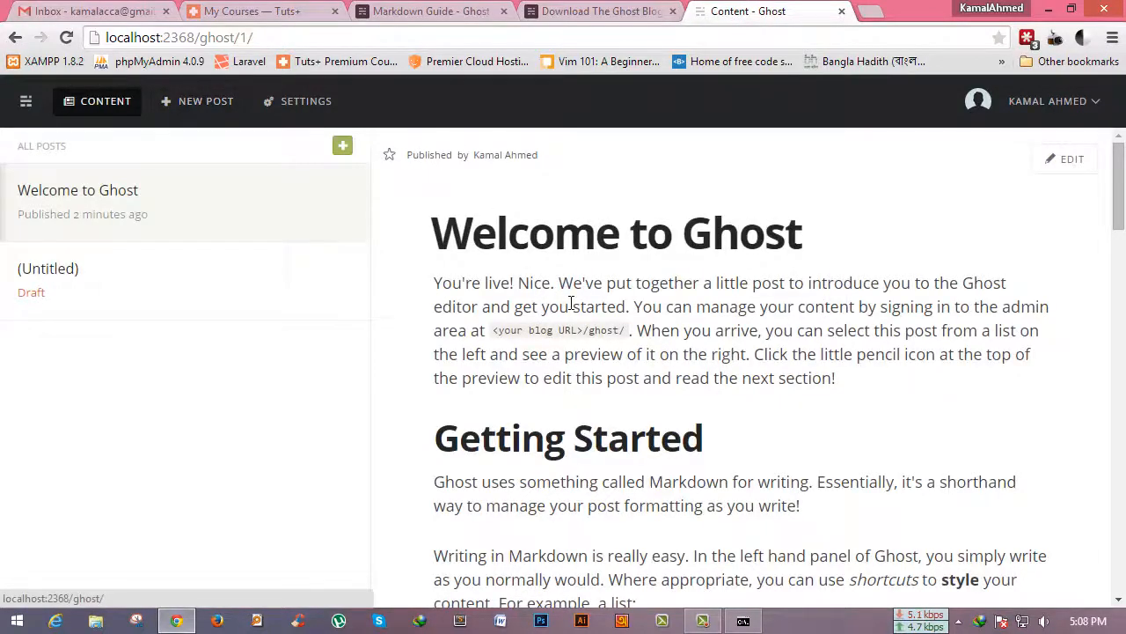